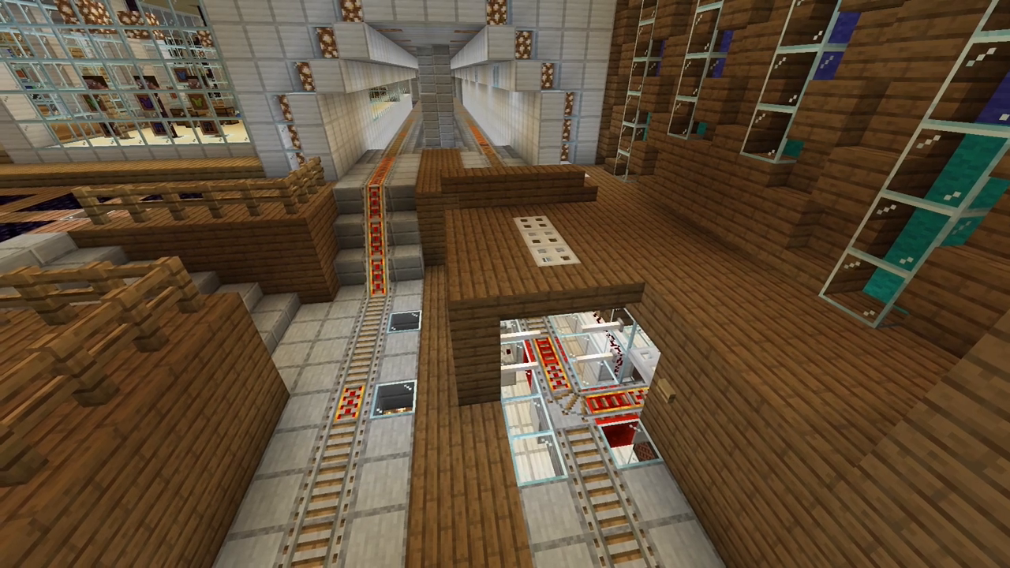
mouse_move(505, 284)
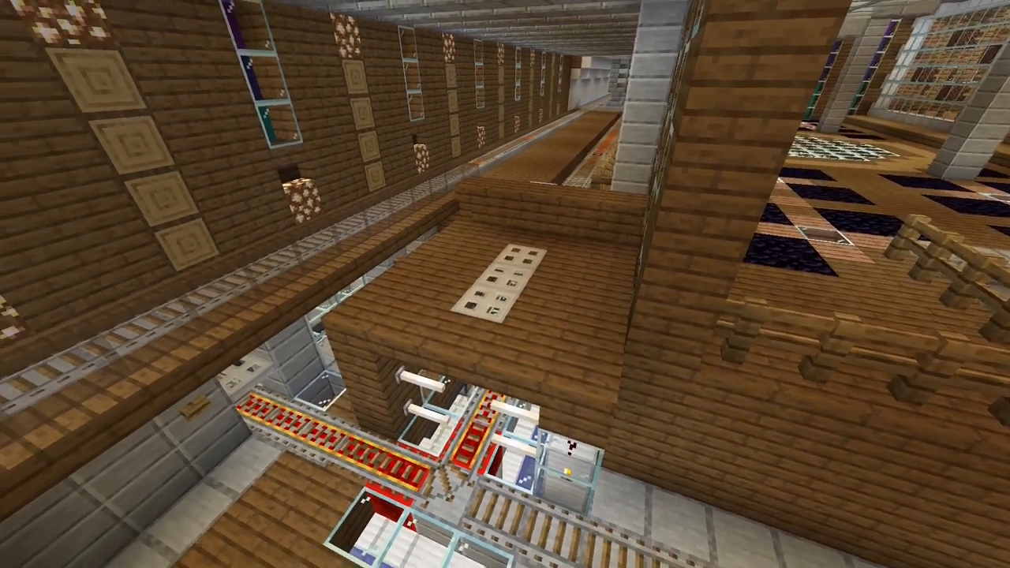
mouse_move(504, 284)
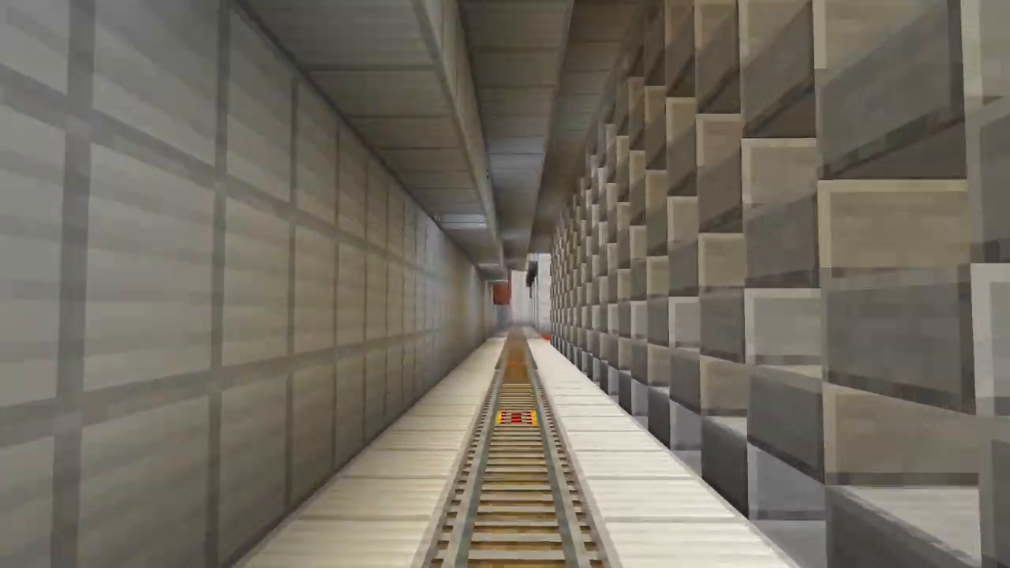
mouse_move(505, 283)
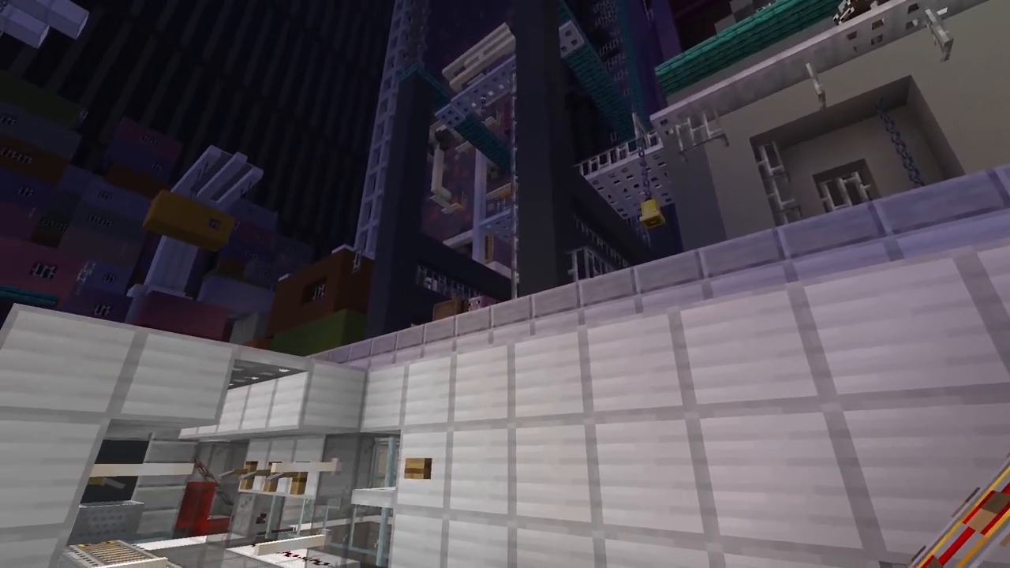
mouse_move(505, 284)
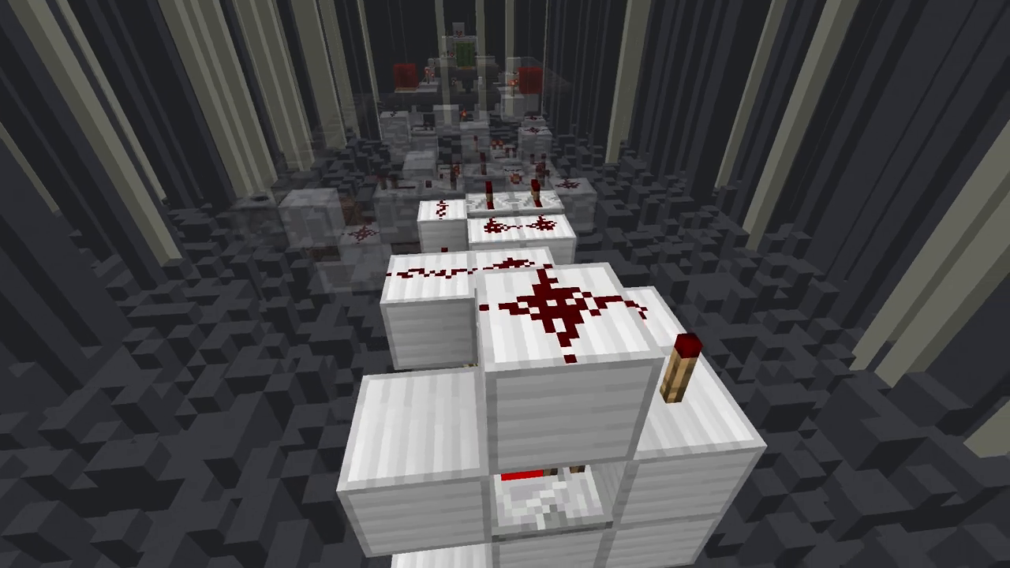
mouse_move(504, 284)
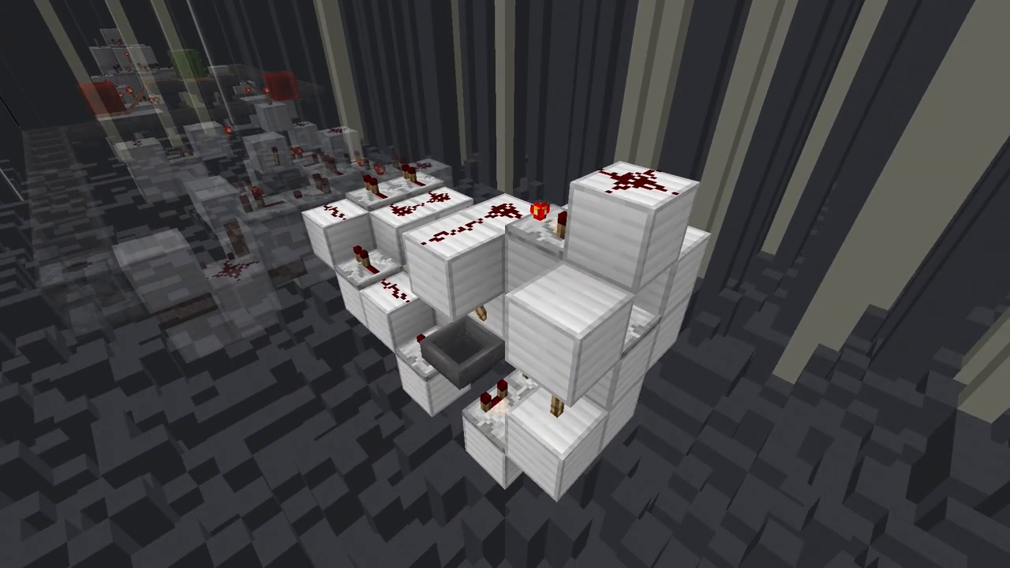